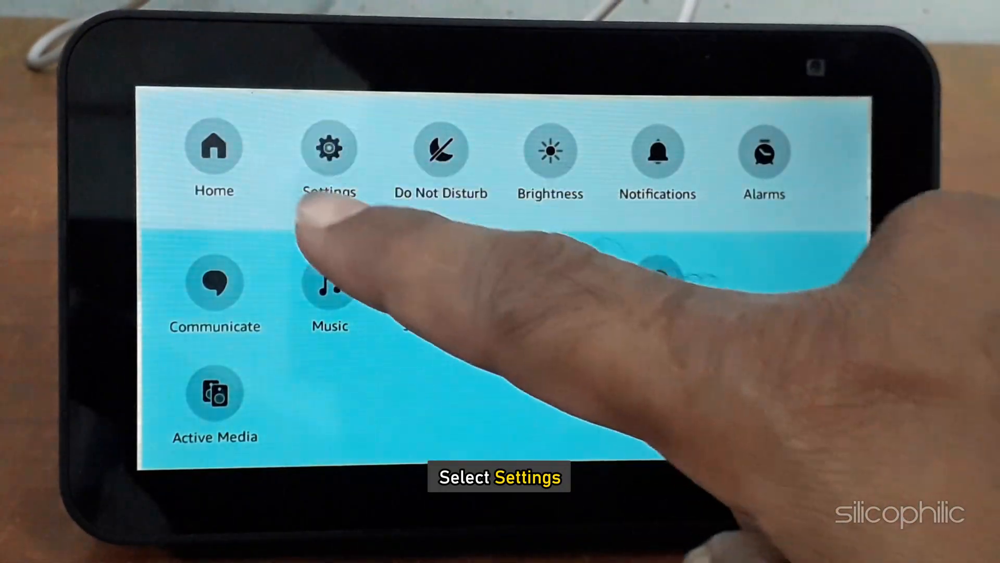
Open Settings from the Echo Show's swipe-down quick menu
left_click(330, 149)
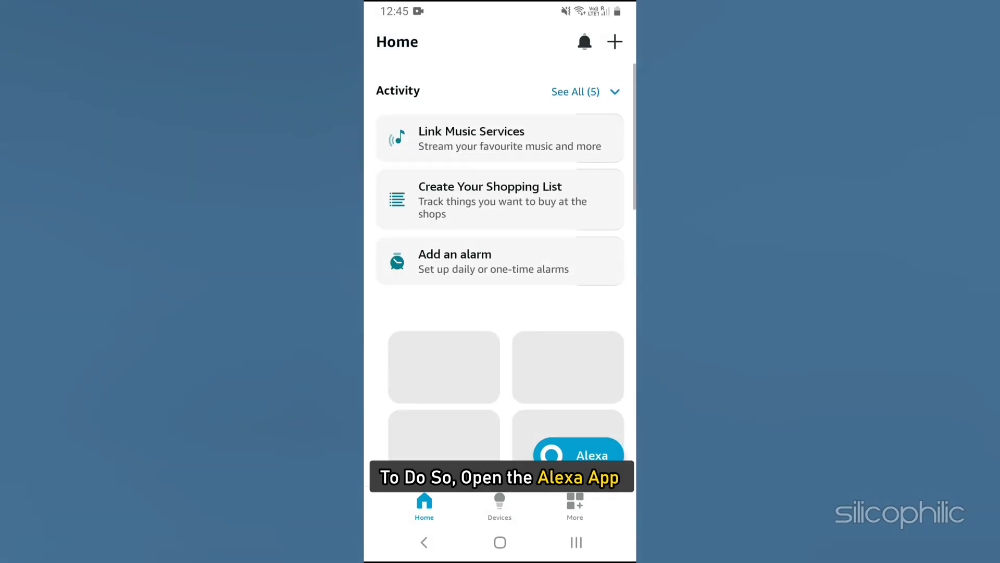
Go to Devices and choose Change Wi-Fi Network for the HelloTech Echo Dot
left_click(573, 505)
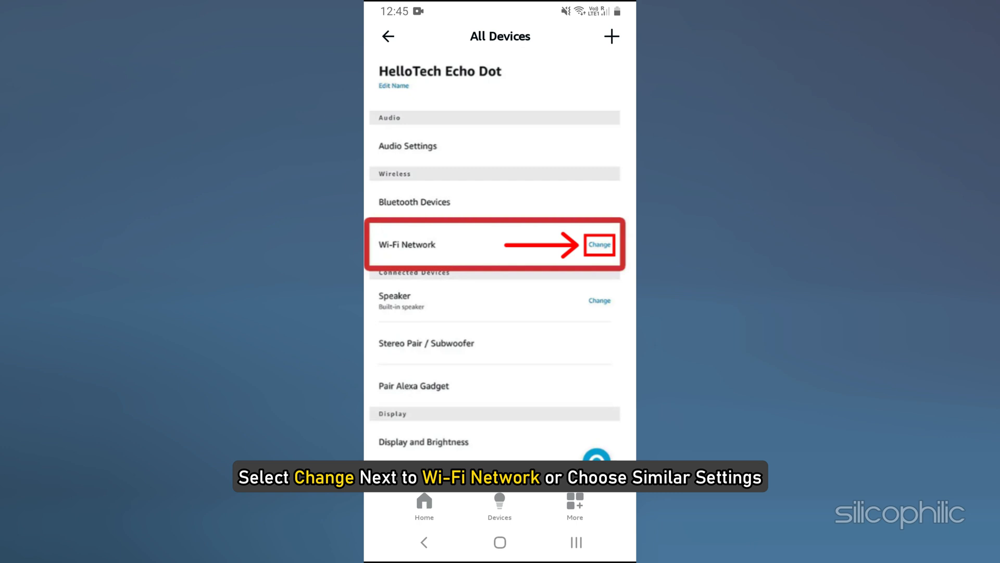
left_click(598, 244)
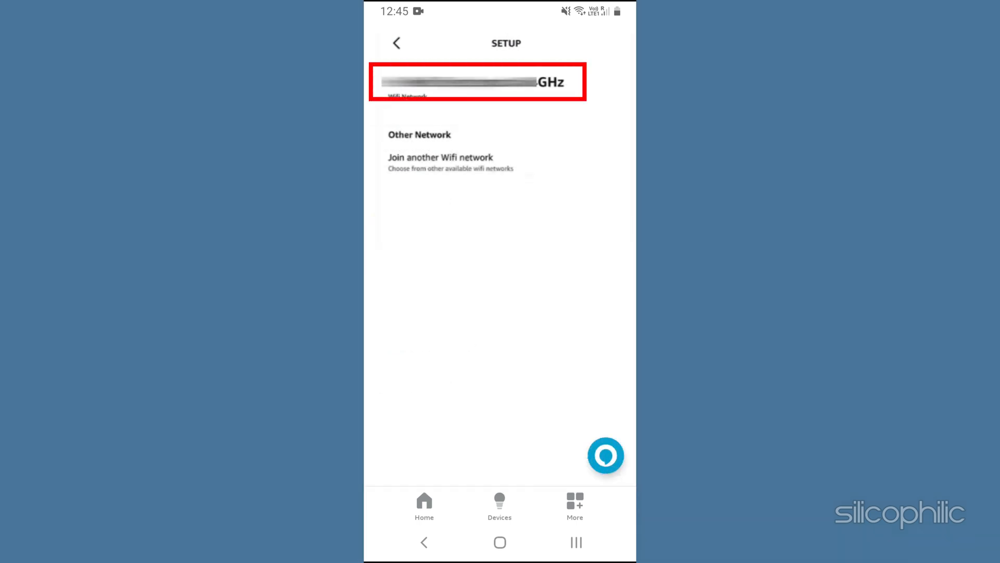